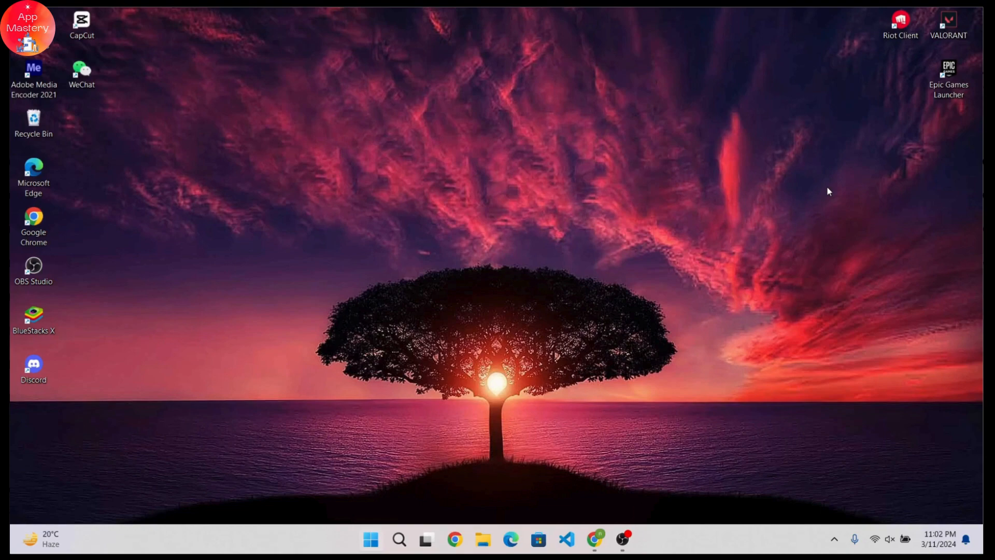
Launch Microsoft Store from a Start search for 'm' and maximize its window.
{"action": "type", "text": "m"}
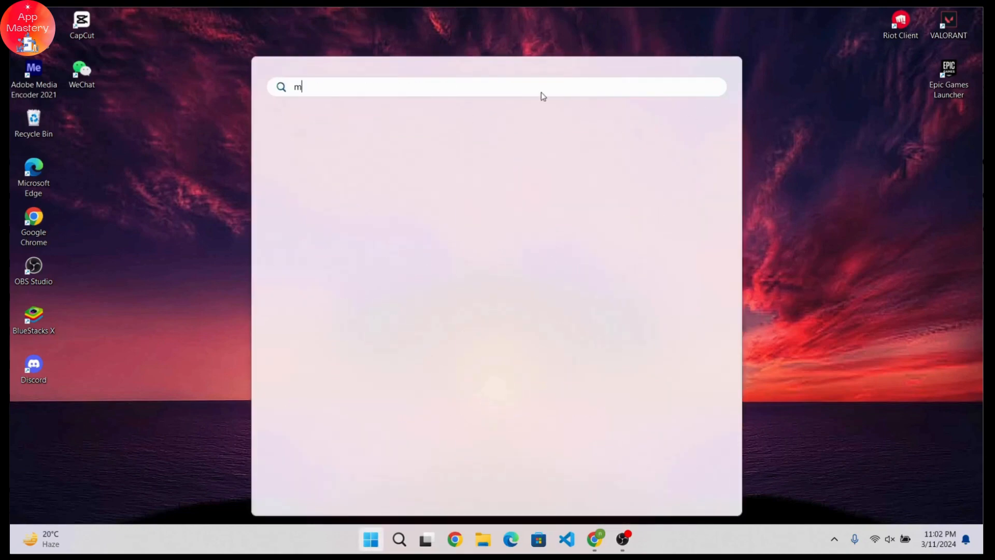
{"action": "left_click", "coordinate": [537, 540]}
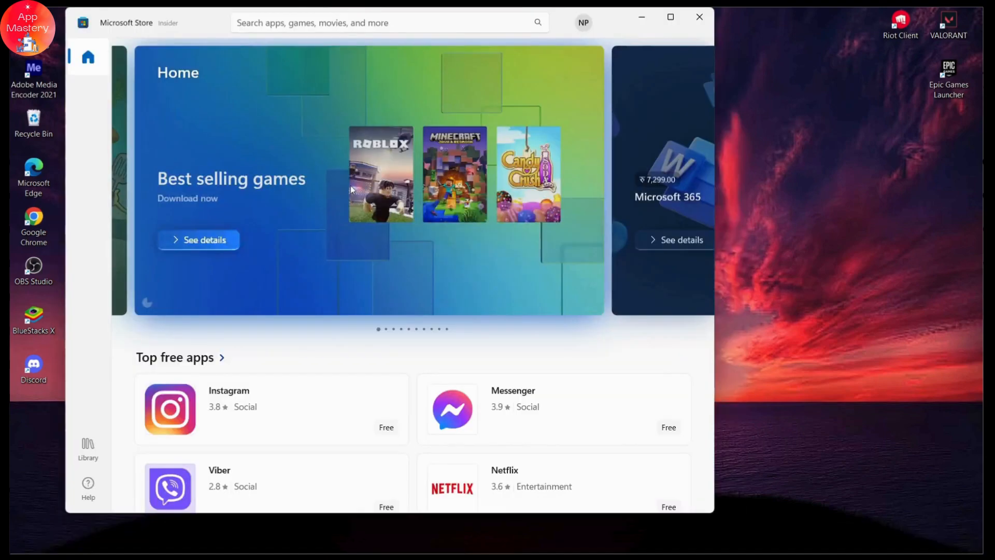
{"action": "mouse_move", "coordinate": [448, 22]}
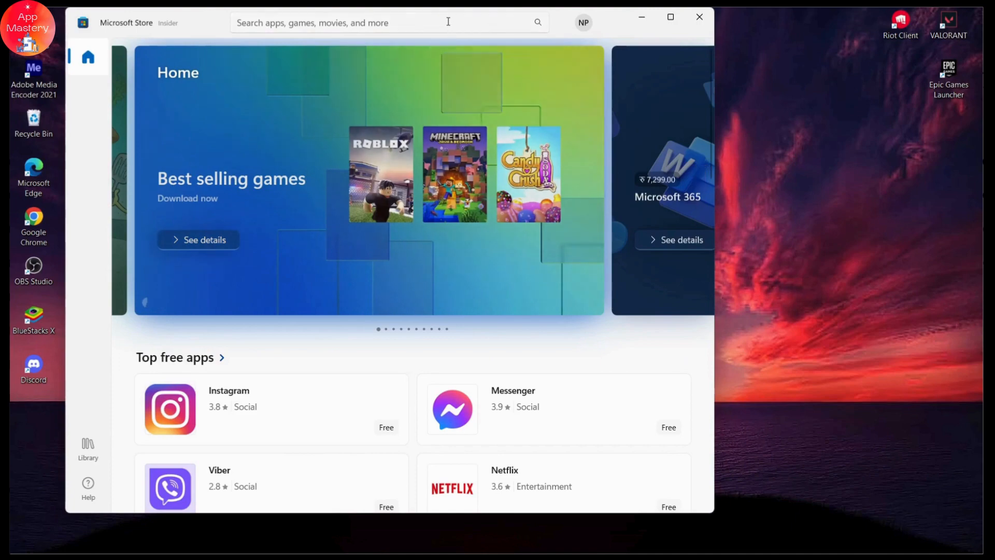
{"action": "left_click", "coordinate": [670, 18]}
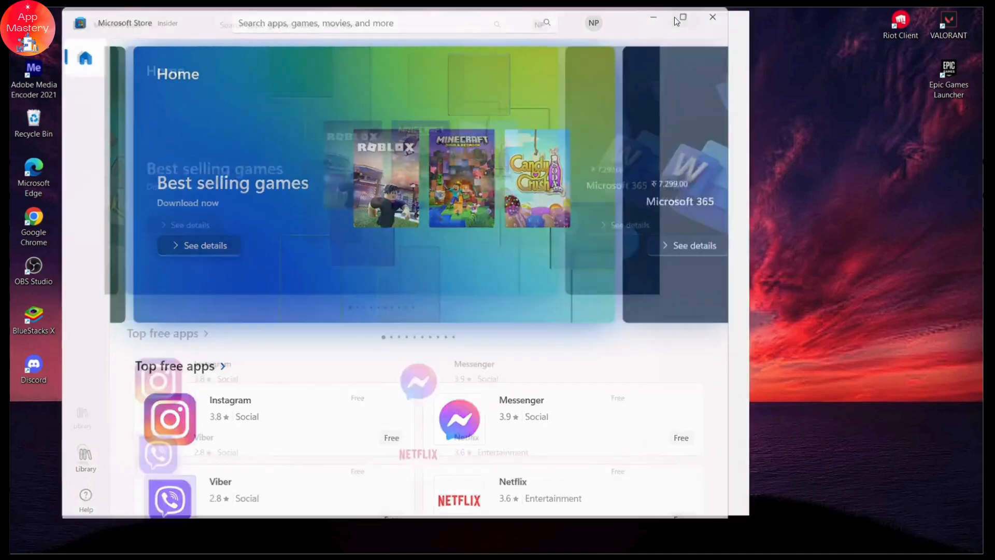
Search the Store for 'forza' and open the Forza Horizon 4 Demo page.
{"action": "left_click", "coordinate": [381, 24]}
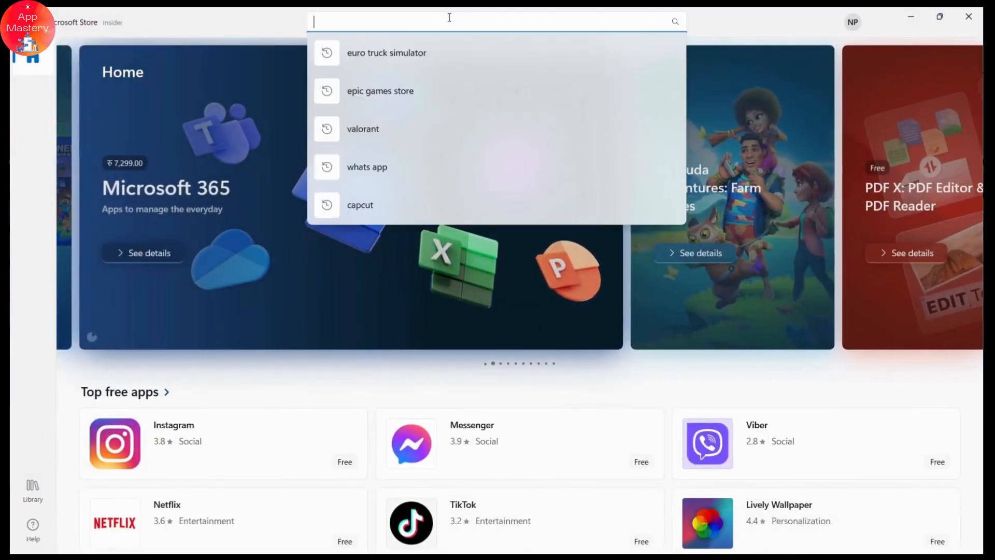
{"action": "type", "text": "fo"}
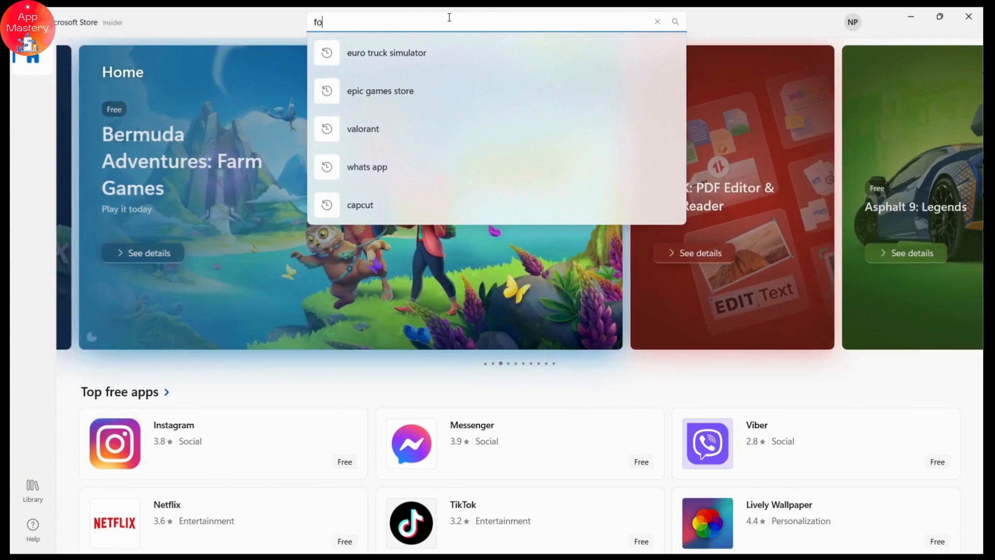
{"action": "type", "text": "rza"}
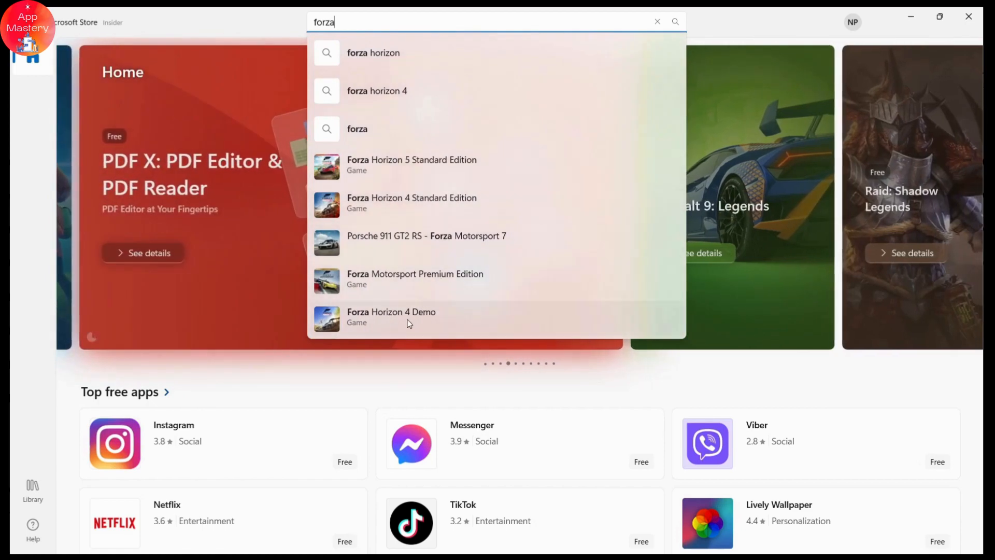
{"action": "left_click", "coordinate": [406, 323]}
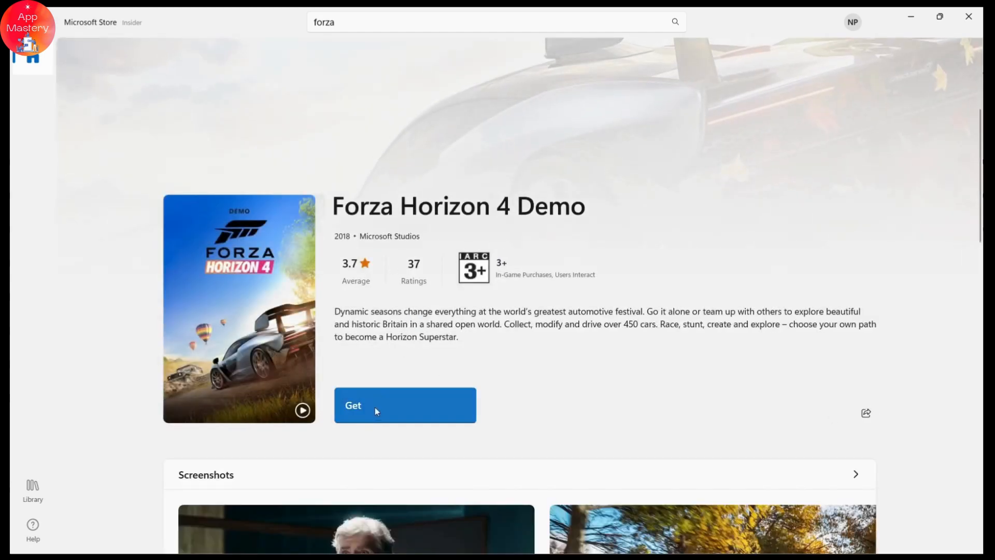
Get the Forza Horizon 4 Demo and confirm installation onto drive D.
{"action": "left_click", "coordinate": [404, 405]}
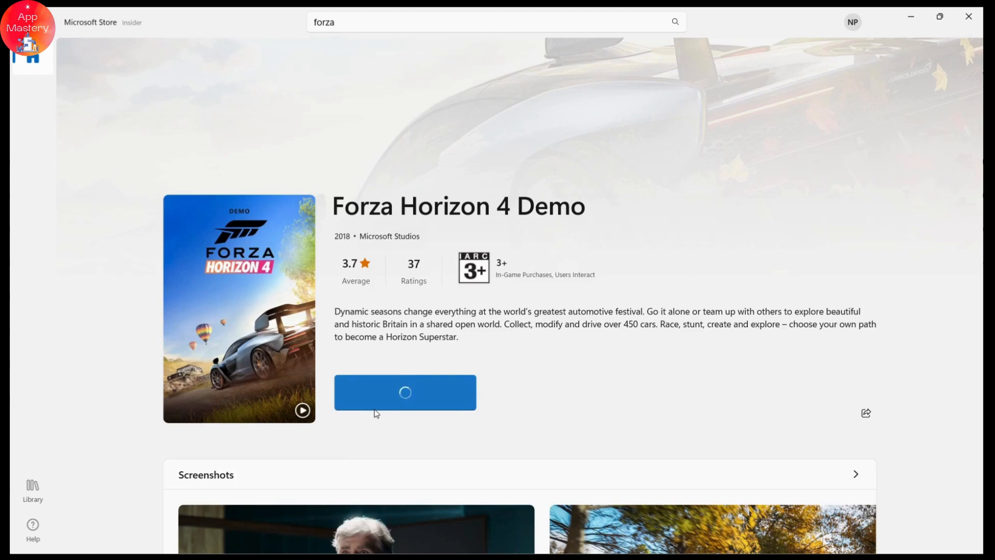
{"action": "left_click", "coordinate": [405, 392]}
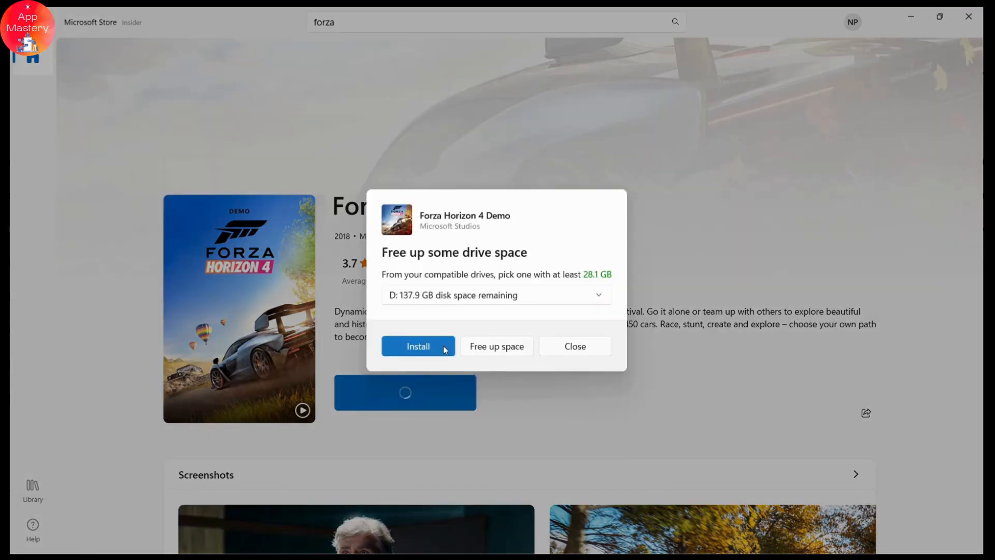
{"action": "left_click", "coordinate": [418, 346]}
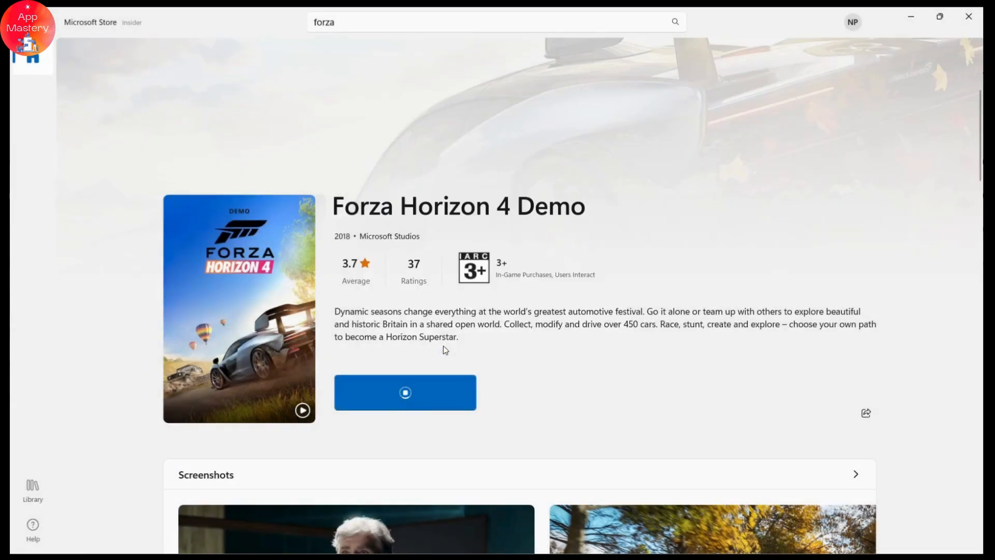
{"action": "left_click", "coordinate": [405, 392]}
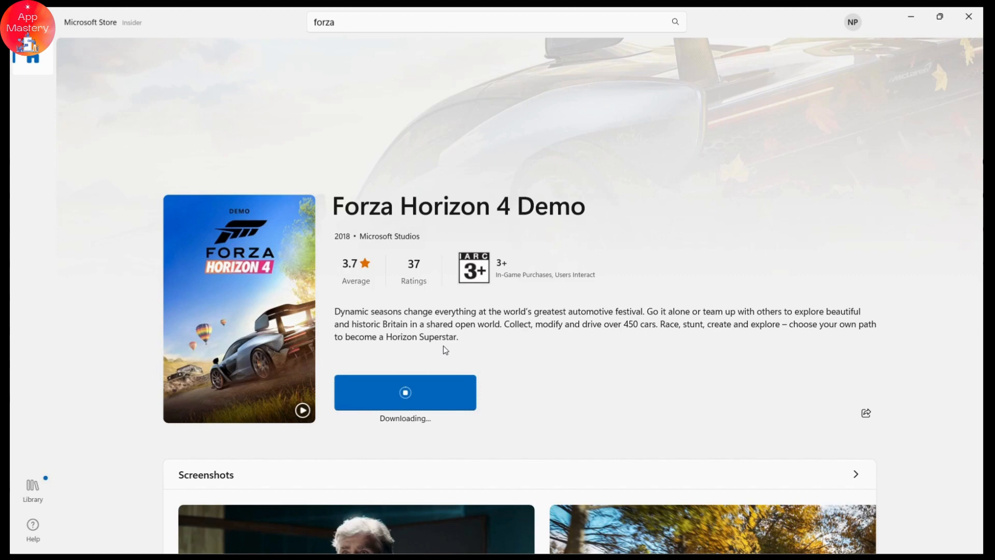
Open the Windows Start menu from the taskbar to look for the game.
{"action": "left_click", "coordinate": [370, 540]}
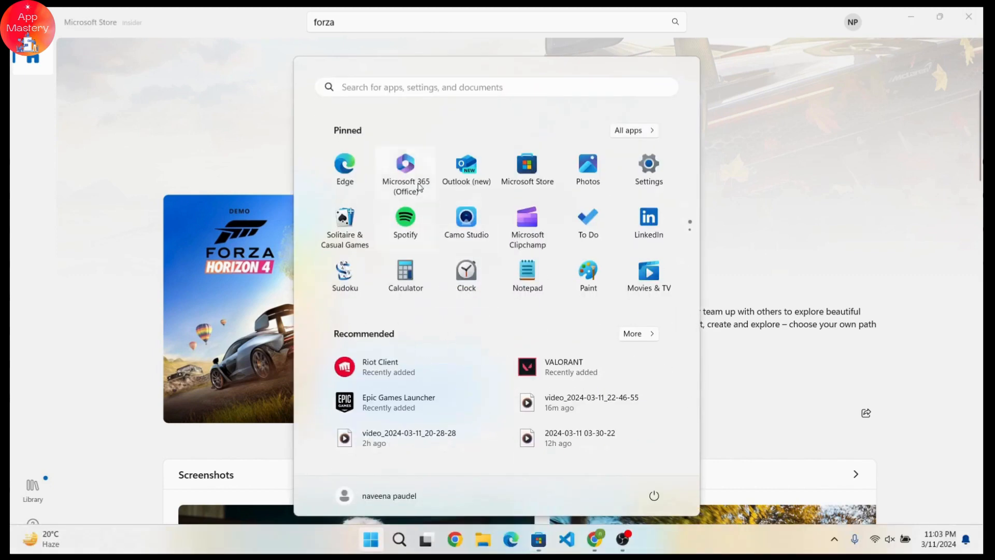
{"action": "mouse_move", "coordinate": [469, 87]}
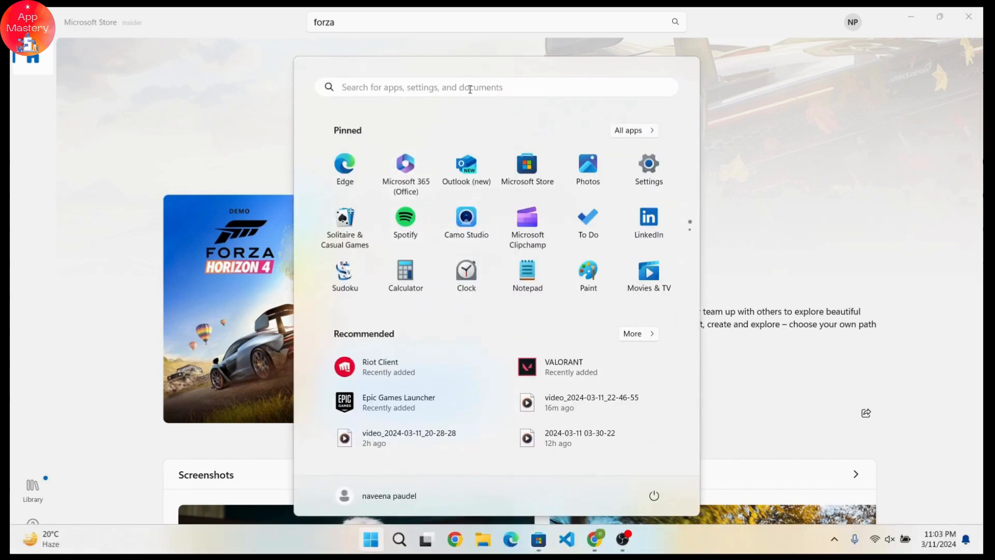
{"action": "mouse_move", "coordinate": [741, 184]}
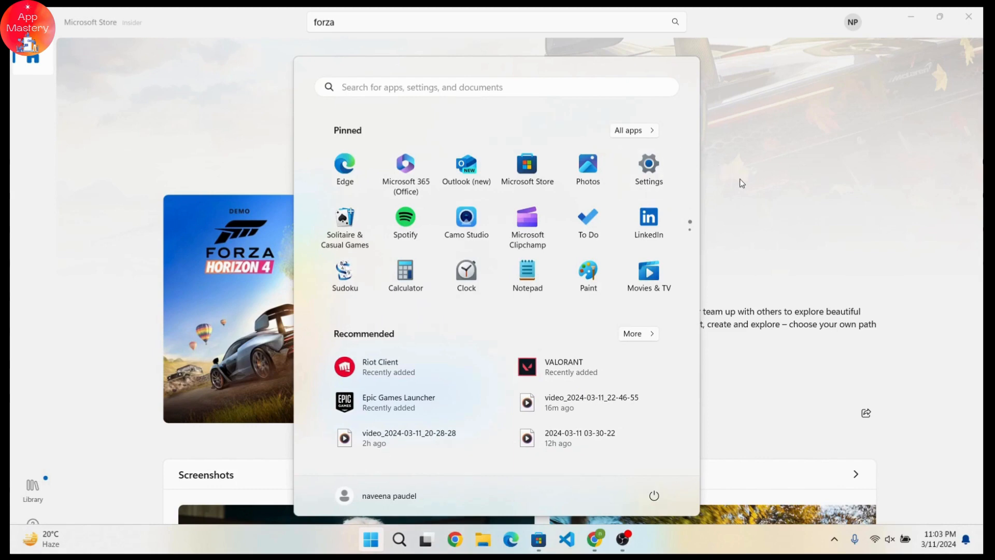